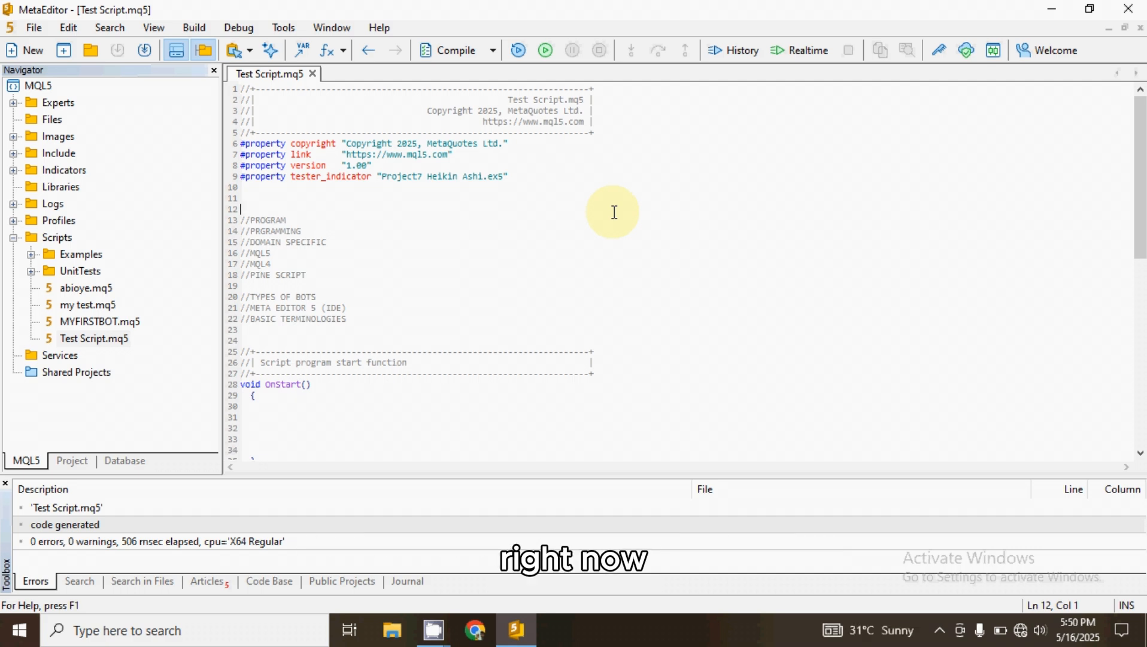
left_click(262, 231)
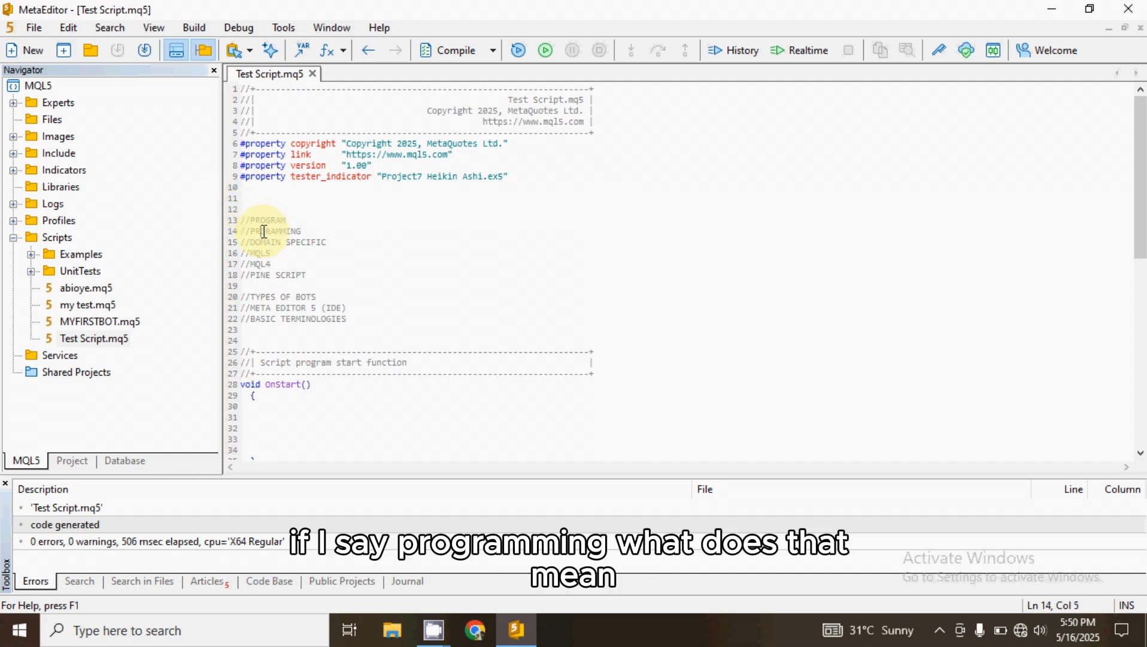
double_click(274, 231)
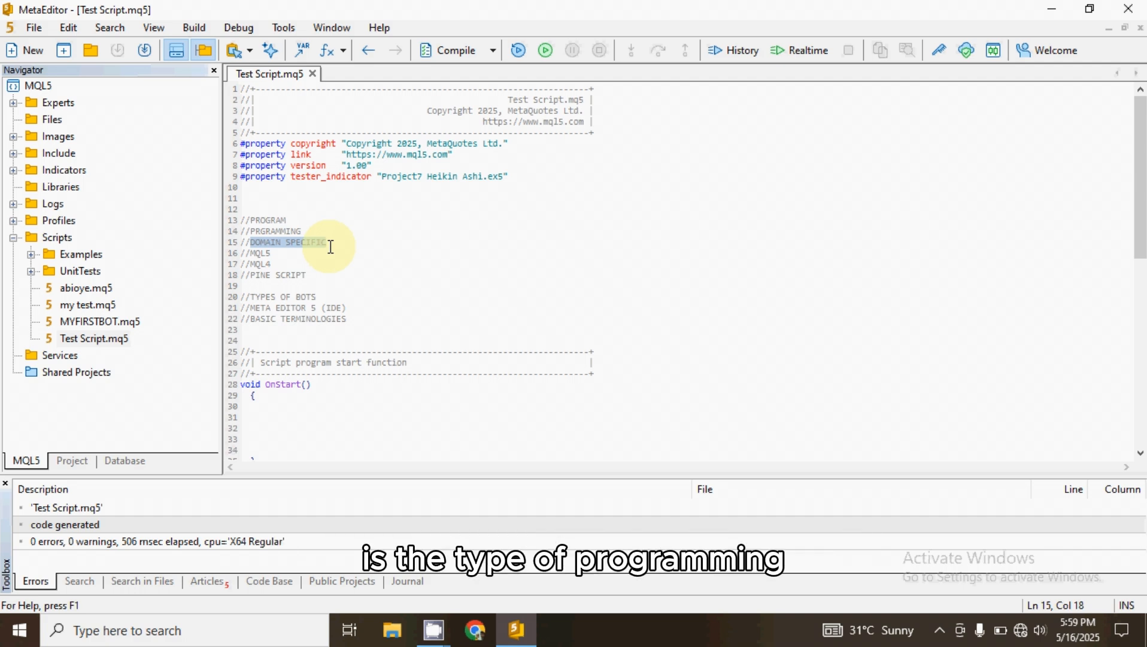
left_click(278, 232)
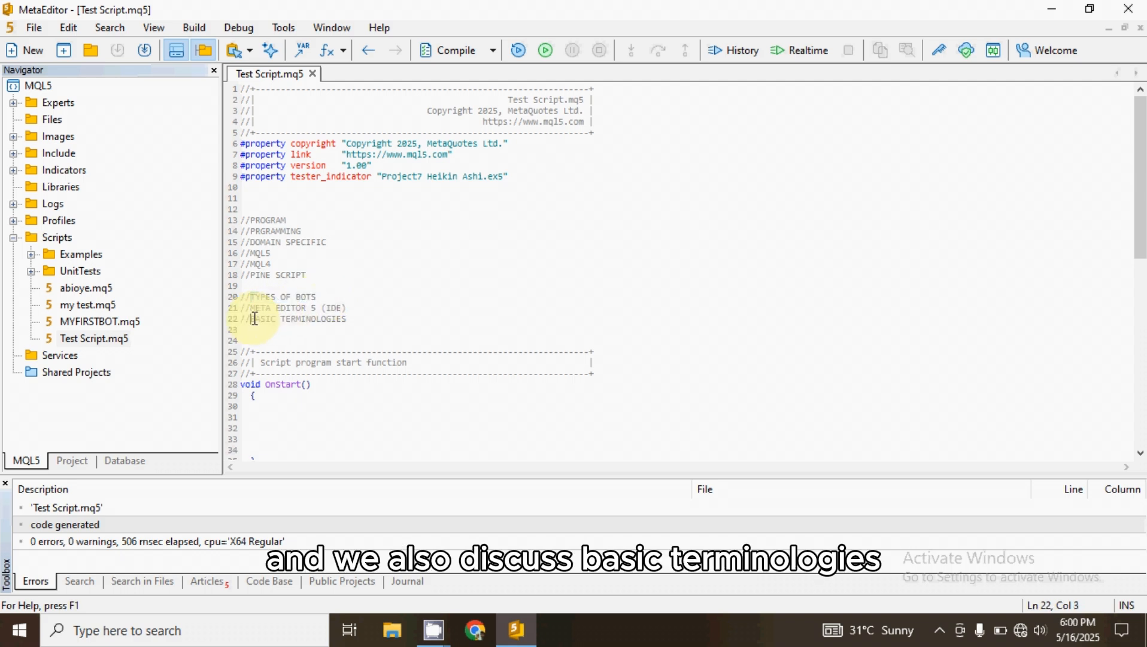
double_click(296, 319)
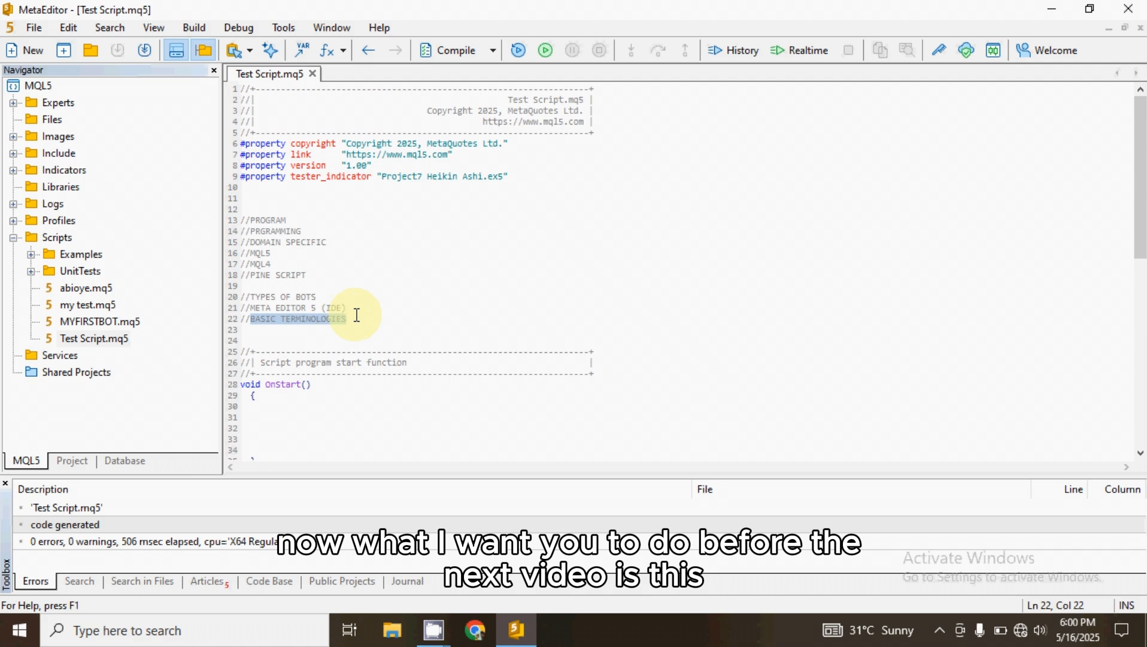
mouse_move(344, 323)
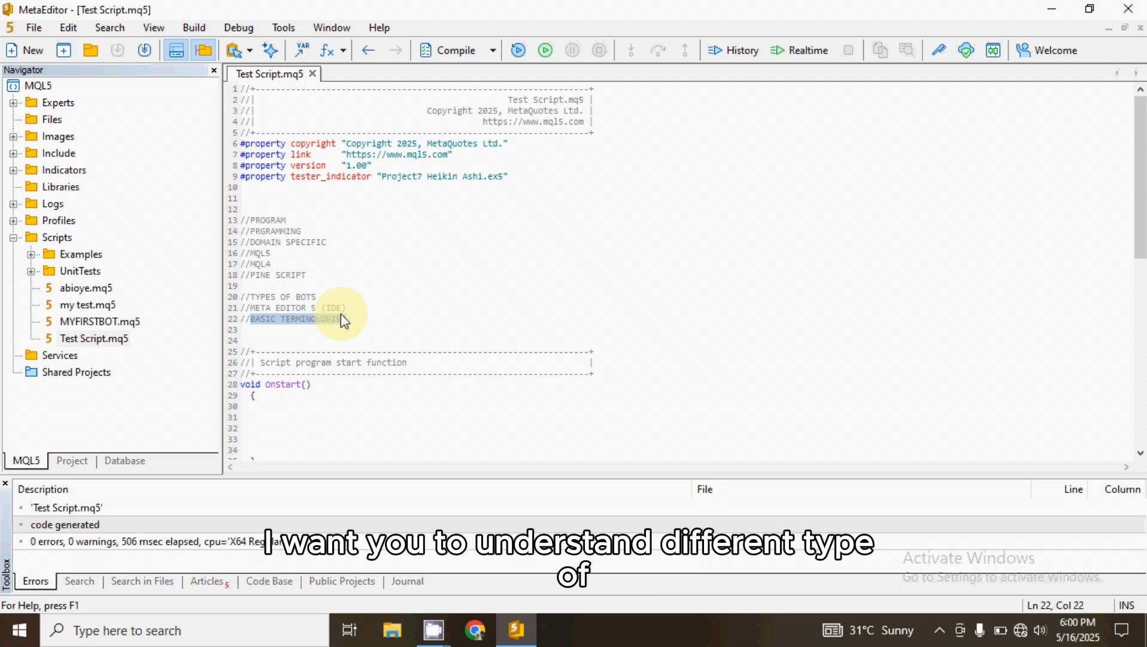
left_click(244, 296)
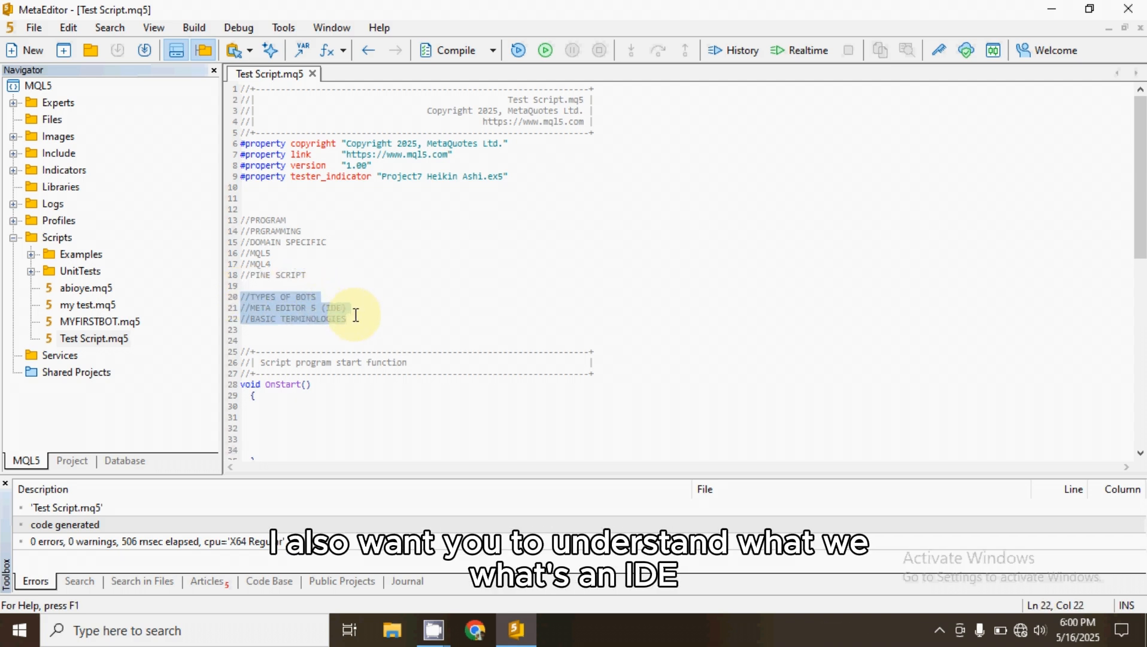
left_click(333, 307)
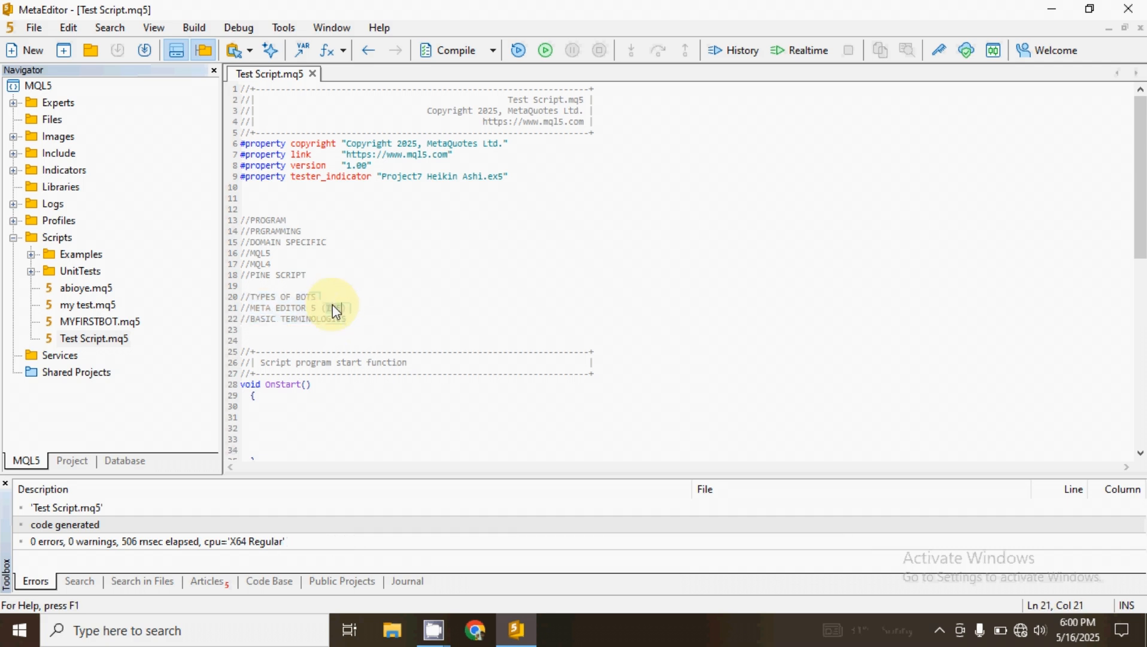